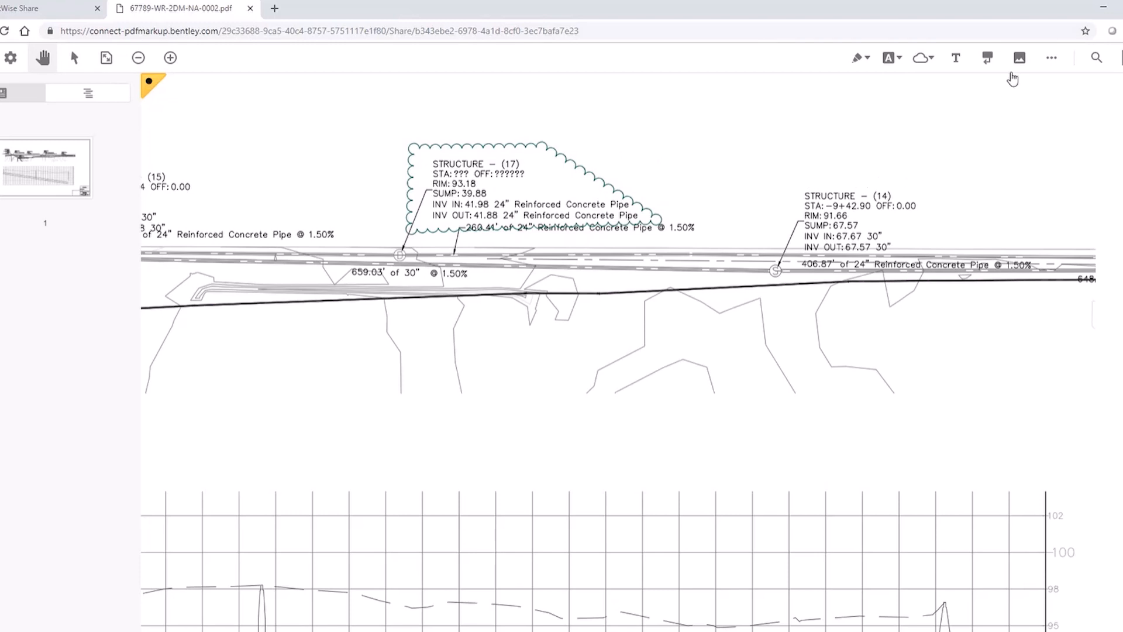
{"action": "mouse_move", "coordinate": [987, 64]}
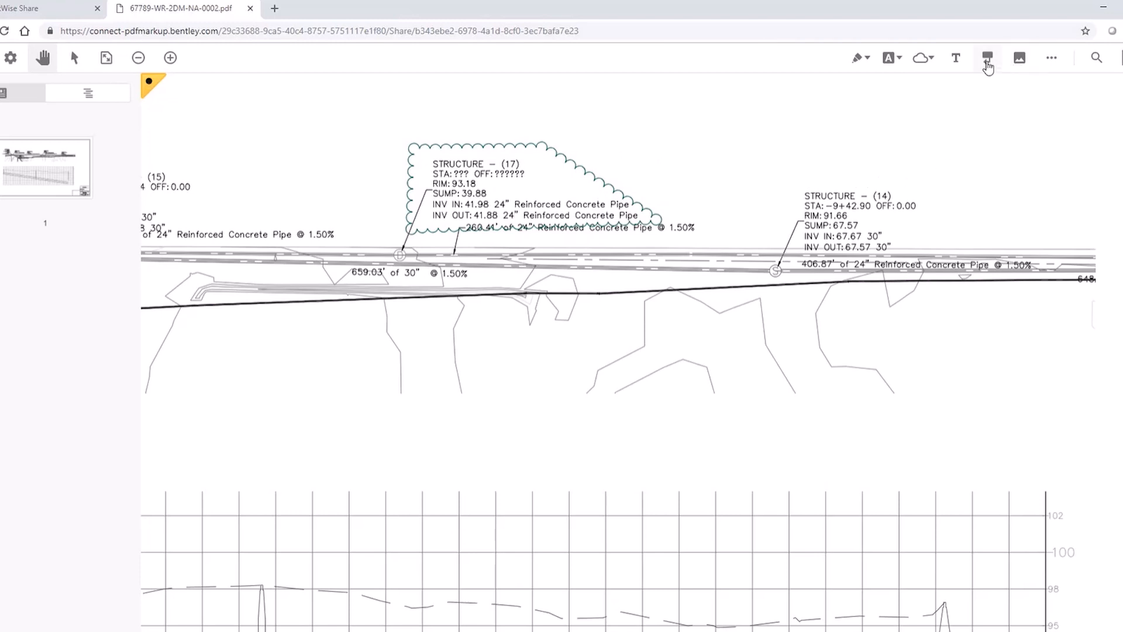
{"action": "mouse_move", "coordinate": [987, 58]}
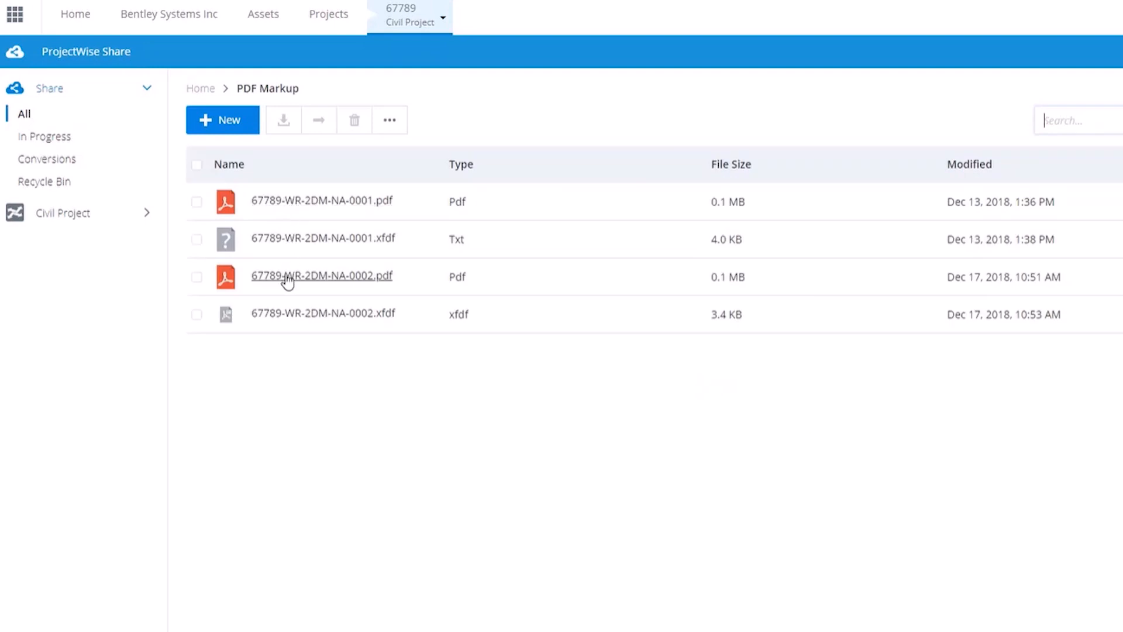
- Open the drawing 67789-WR-2DM-NA-0002.pdf from the PDF Markup file list
{"action": "left_click", "coordinate": [322, 274]}
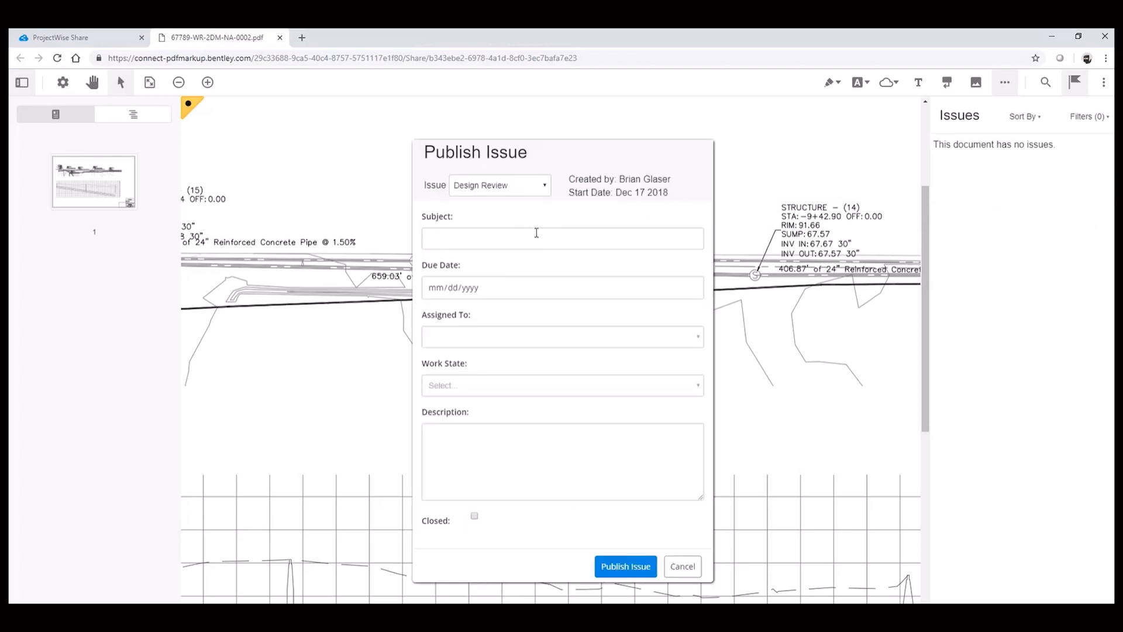
- Begin the Design Review issue subject with the text "Incorre"
{"action": "type", "text": "Incorre"}
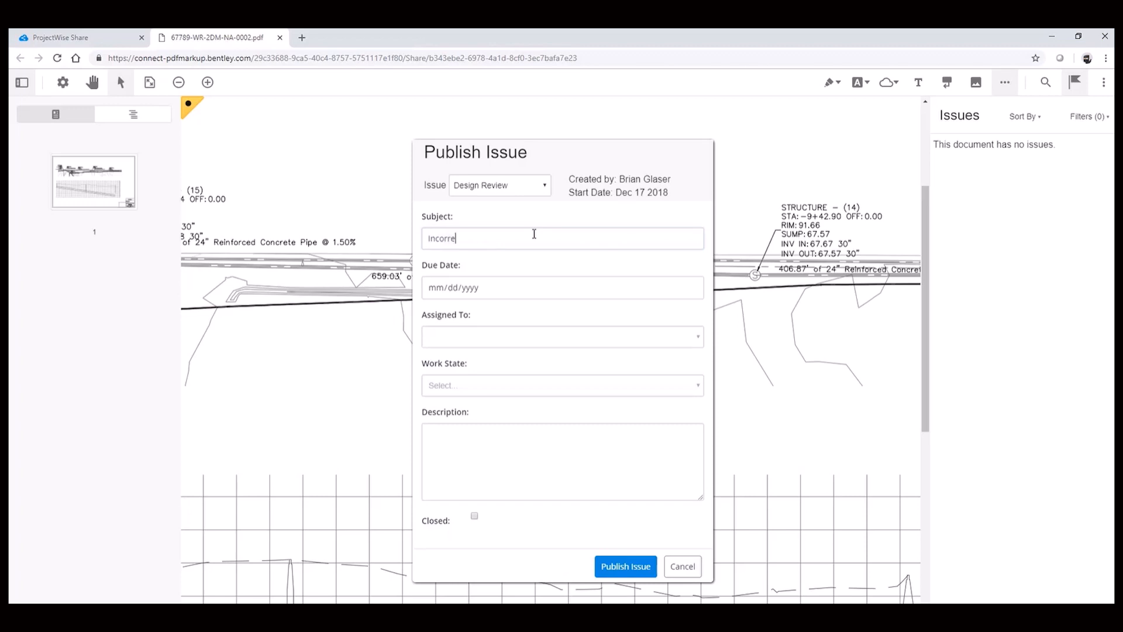